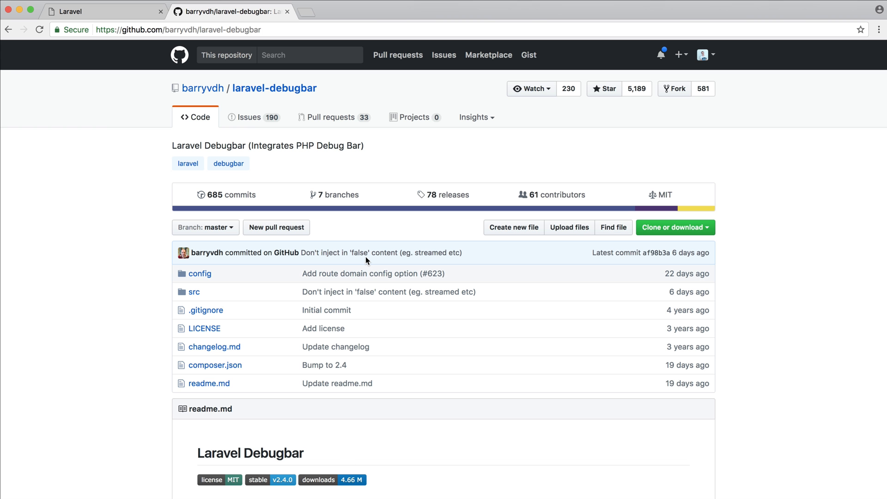
mouse_move(433, 233)
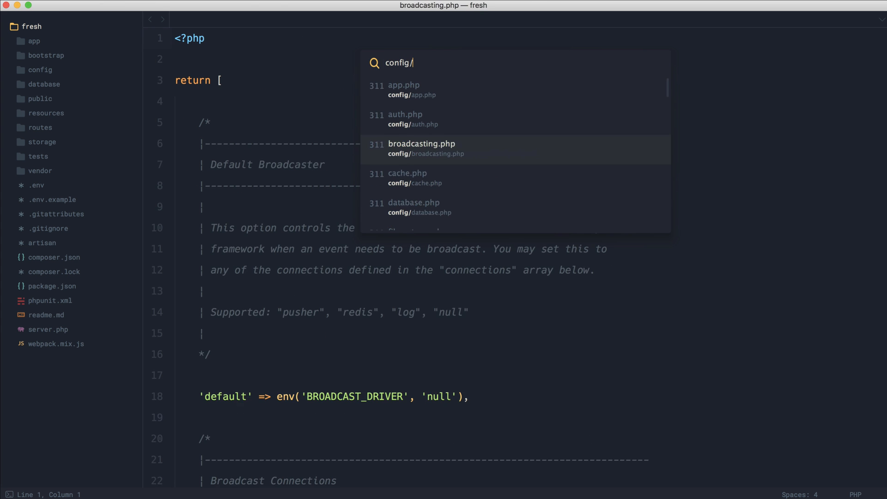
Open config/app.php and scroll through its service providers and facade aliases arrays.
click(403, 89)
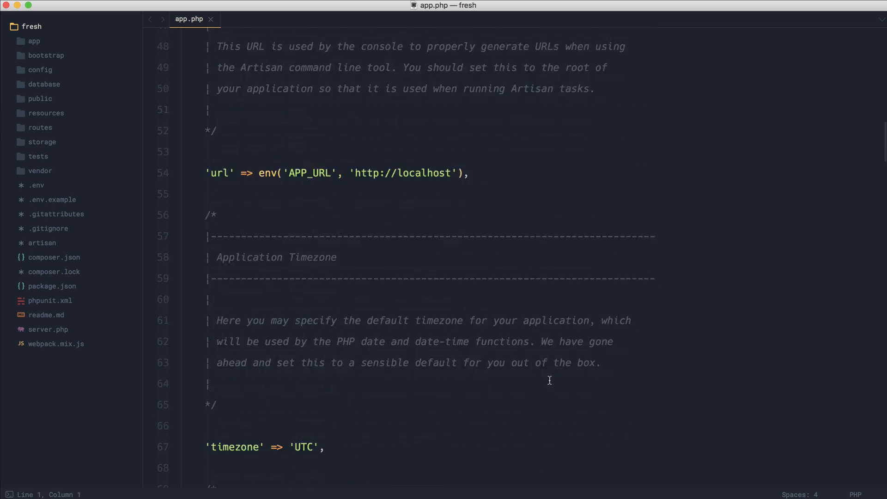
scroll(down, 3)
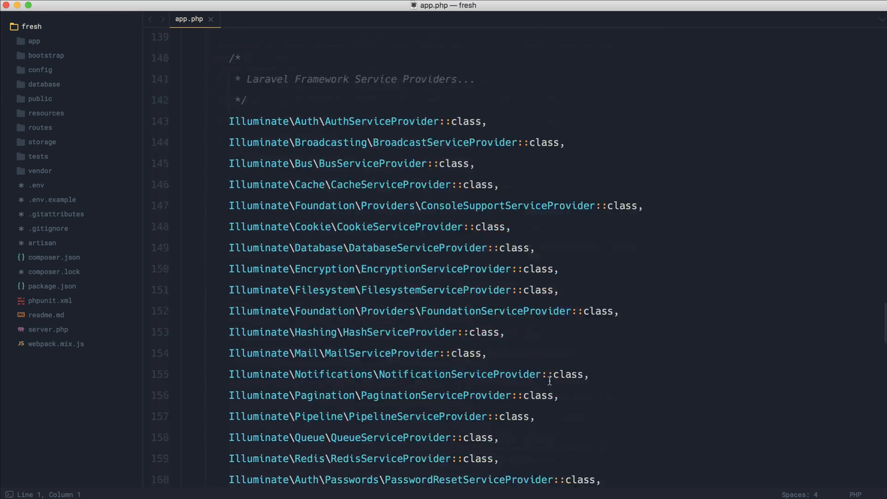
scroll(down, 3)
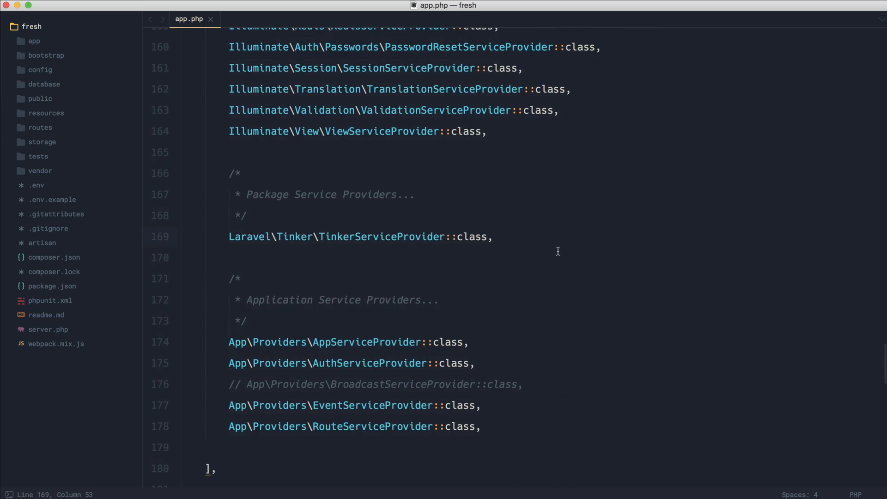
scroll(down, 3)
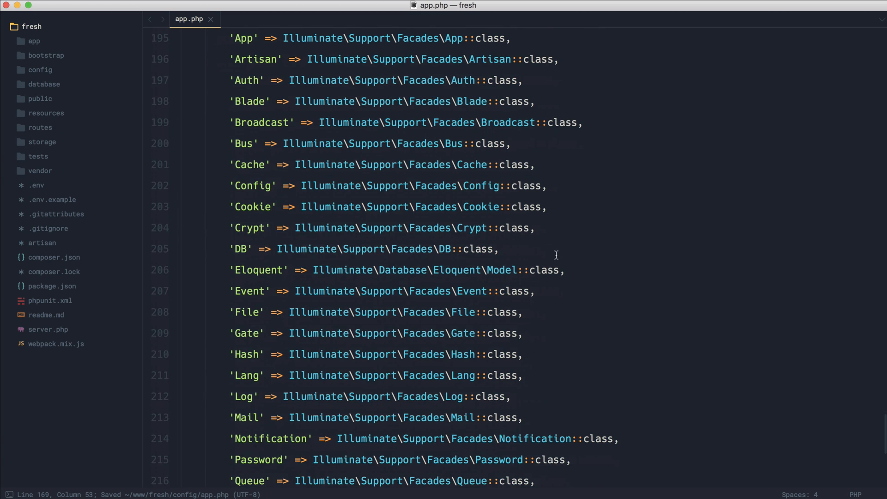
scroll(down, 3)
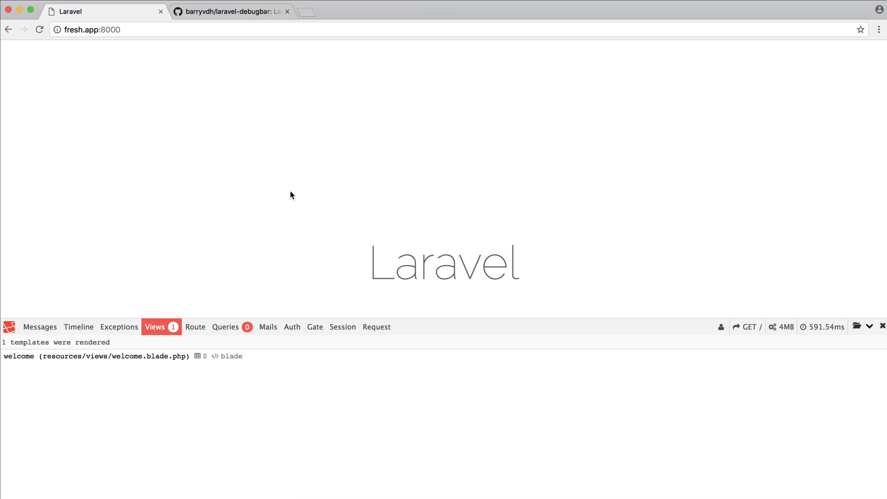
mouse_move(287, 195)
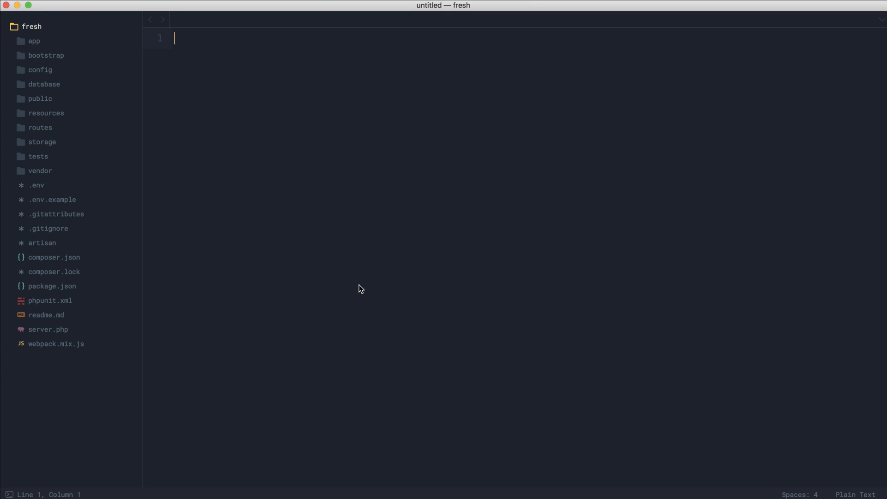
mouse_move(40, 126)
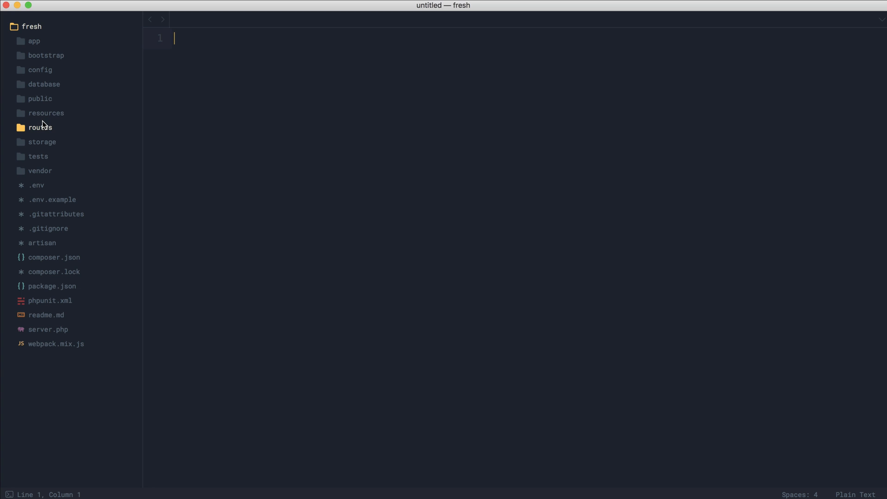
Open laravel-debugbar's composer.json and inspect its ServiceProvider and Debugbar facade alias entries.
click(40, 171)
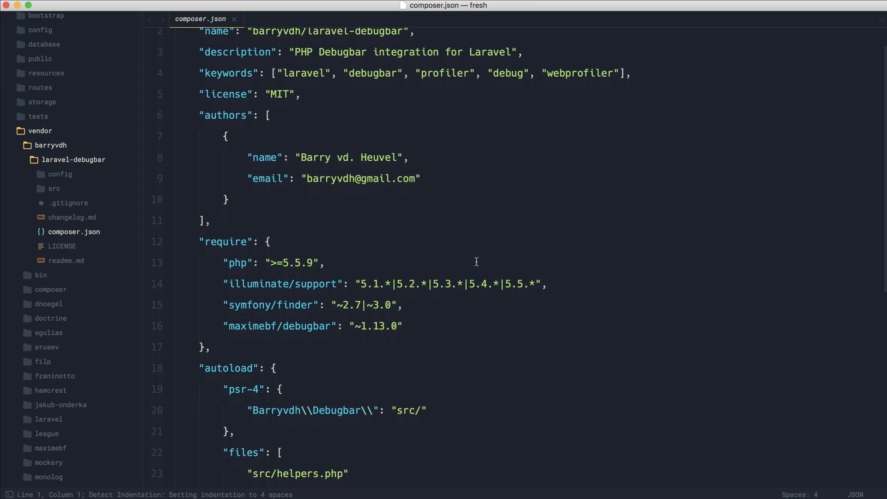
scroll(down, 3)
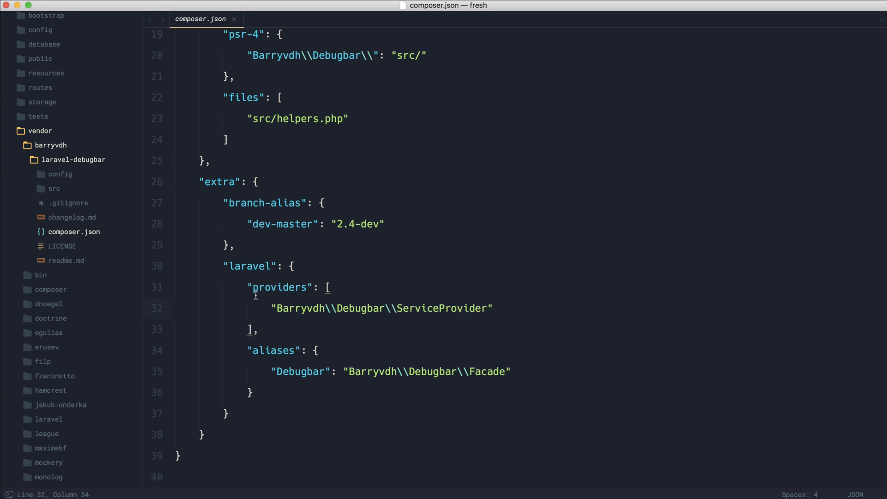
click(282, 392)
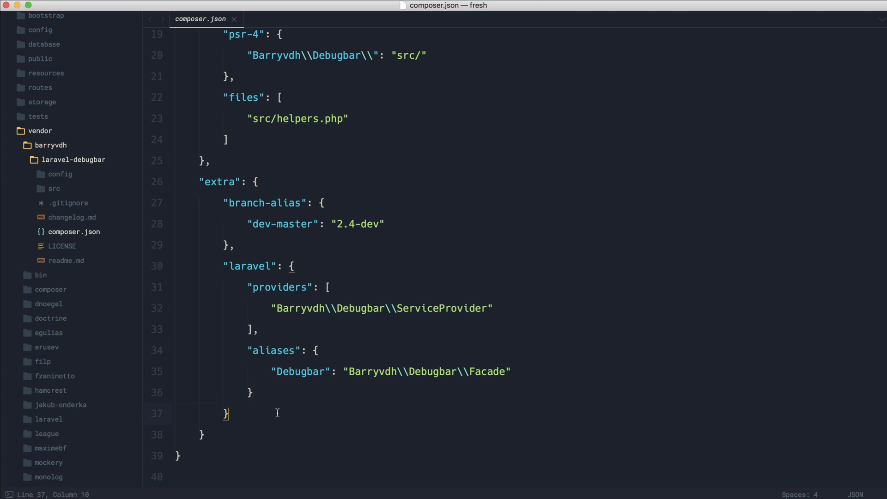
mouse_move(288, 408)
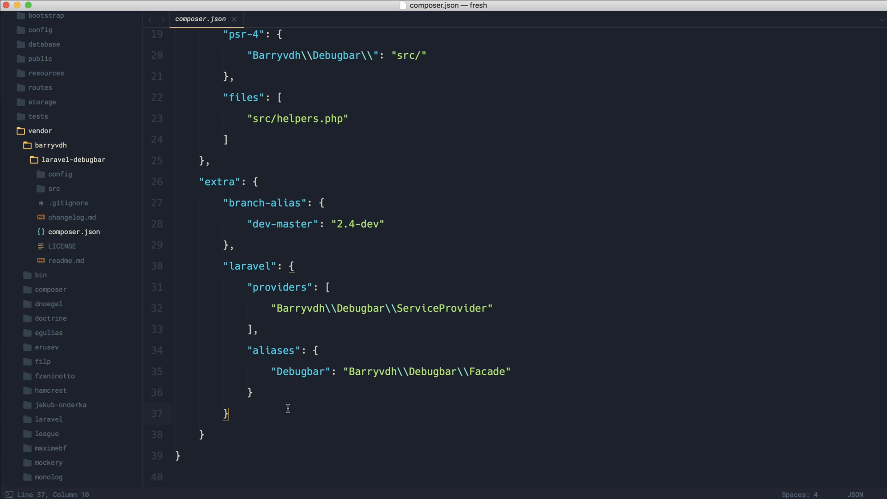
mouse_move(271, 309)
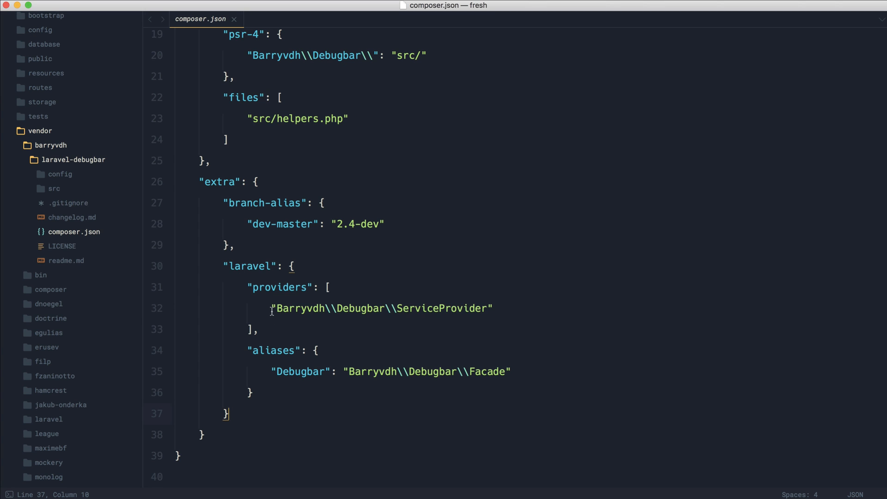
click(493, 308)
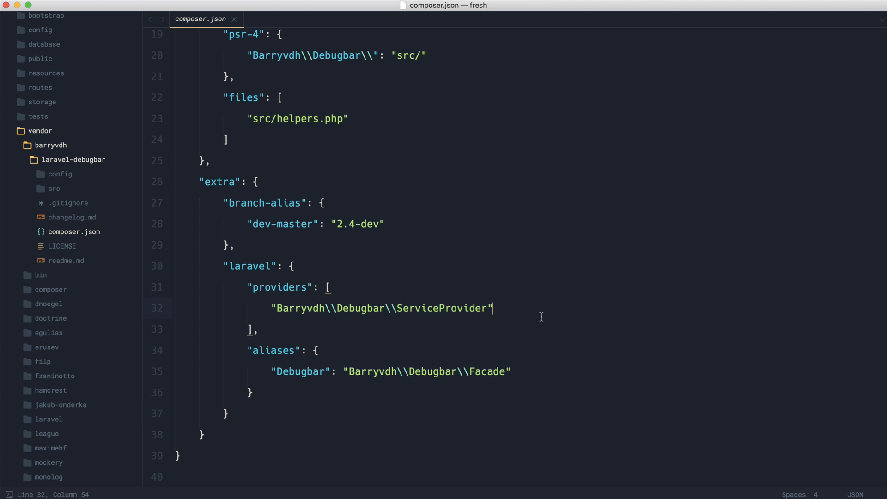
click(511, 371)
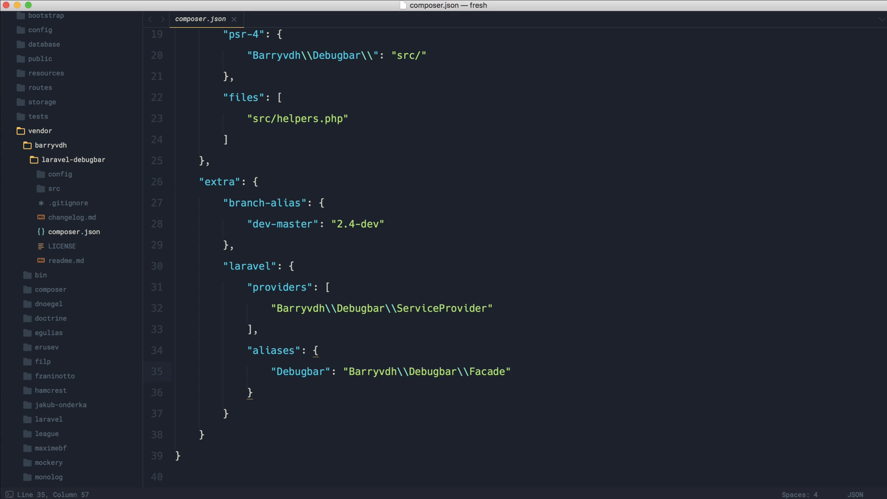
mouse_move(528, 269)
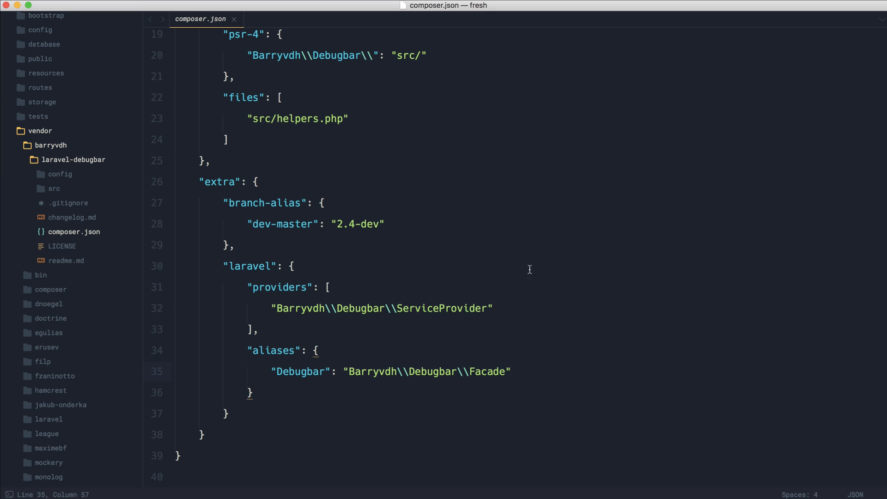
click(493, 310)
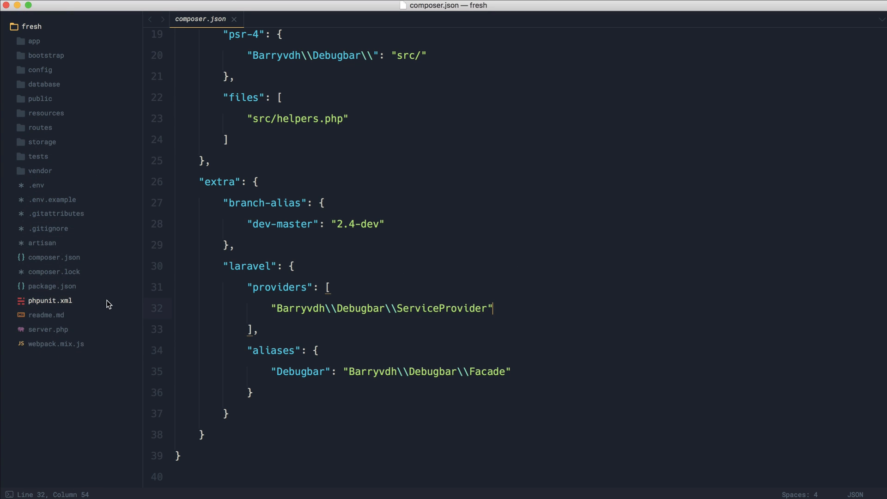
mouse_move(64, 264)
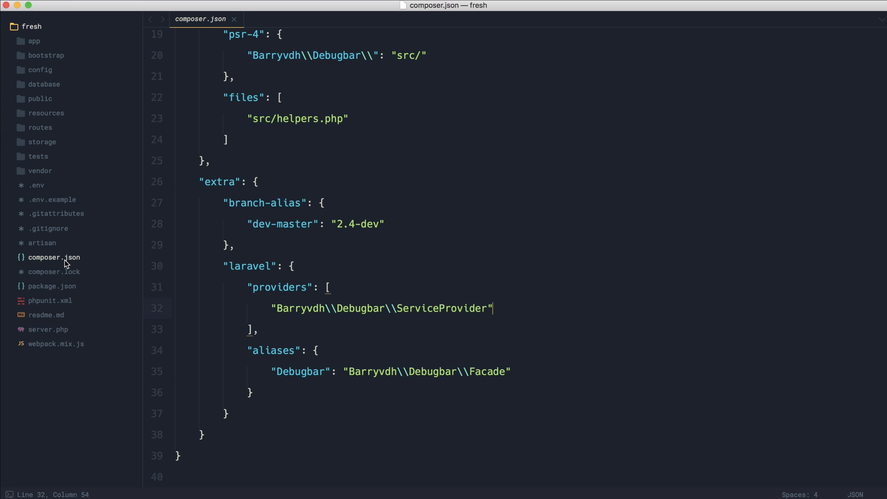
Add an "extra": {"laravel": {"dont-discover": [ block at the end of composer.json.
scroll(down, 3)
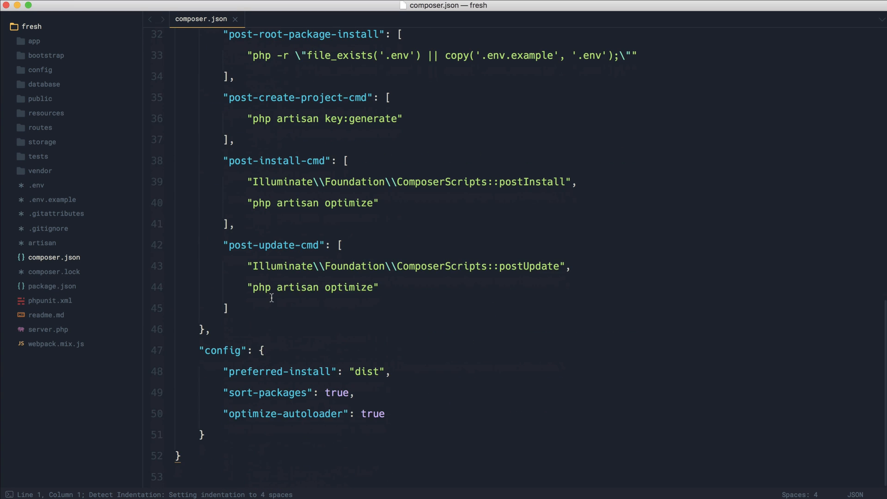
text("")
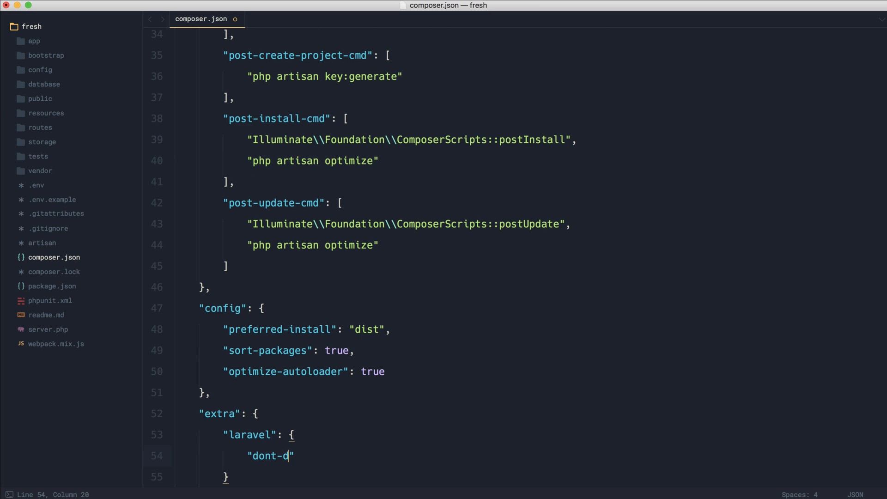
text(iscover":)
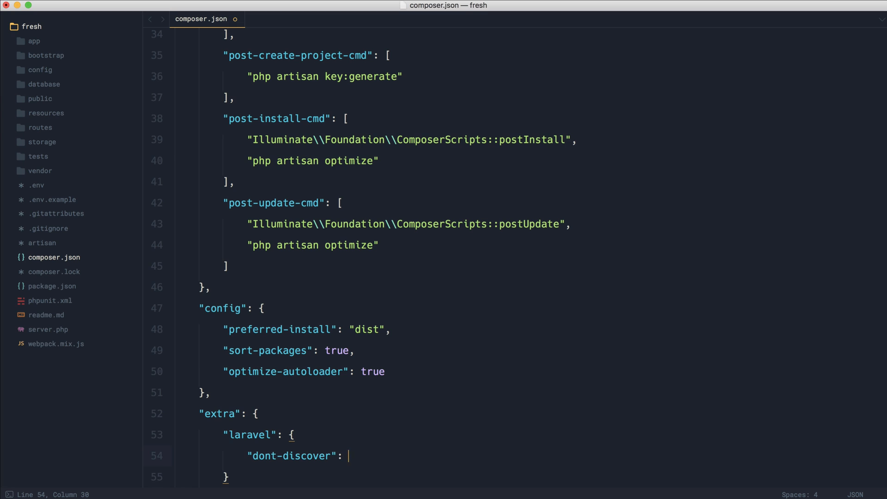
scroll(down, 3)
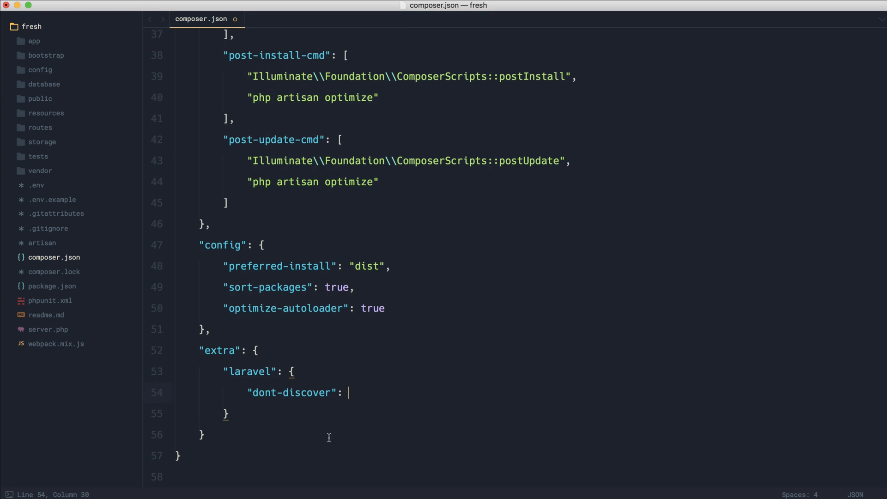
text([)
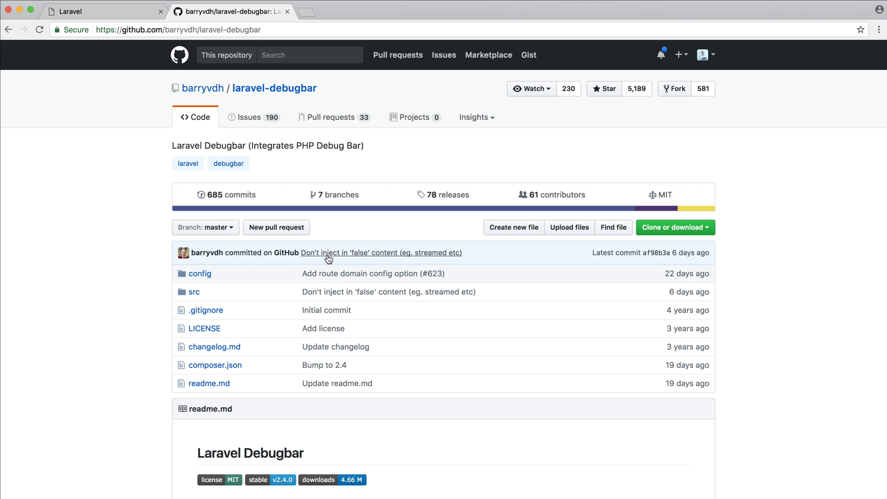
scroll(down, 3)
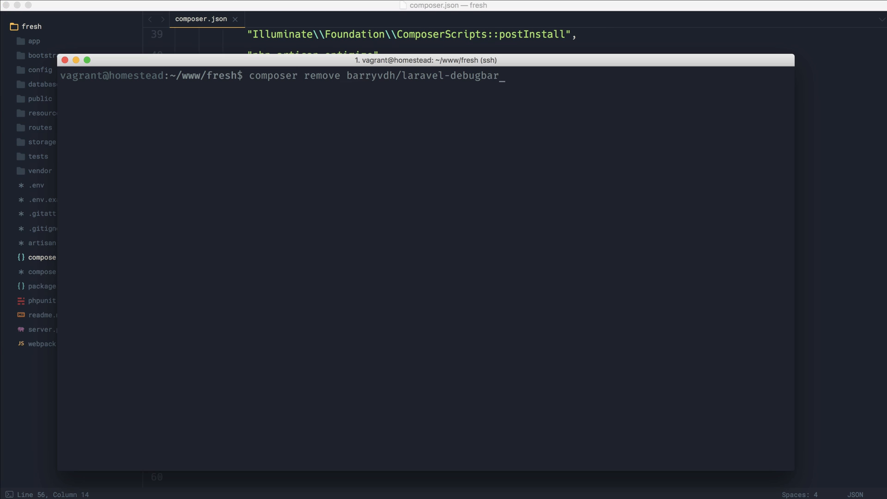
Run composer remove barryvdh/laravel-debugbar in iTerm2.
key(Return)
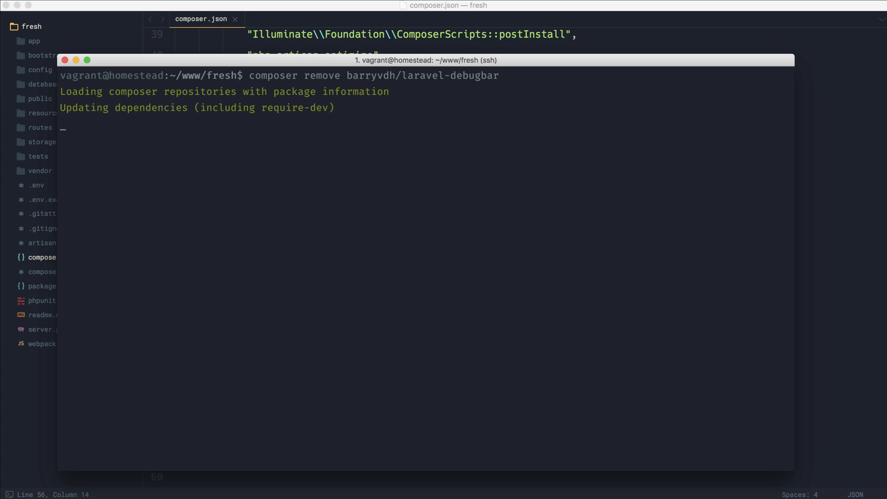
text(com)
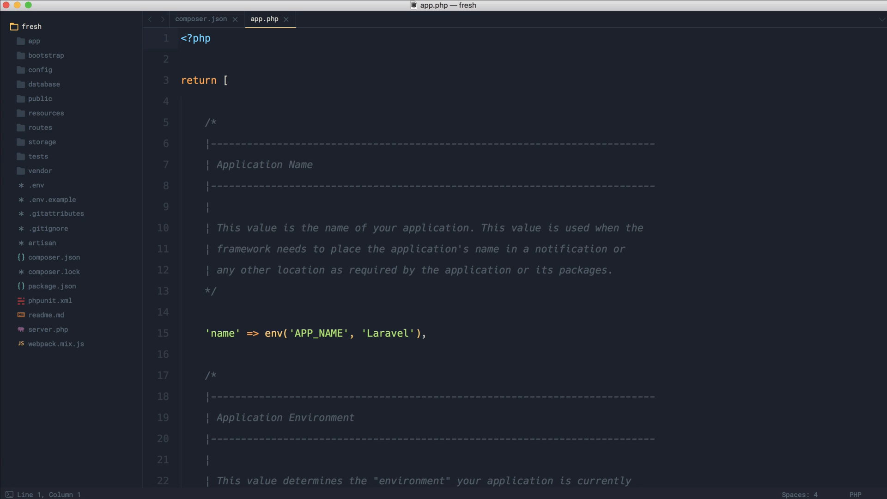
mouse_move(446, 164)
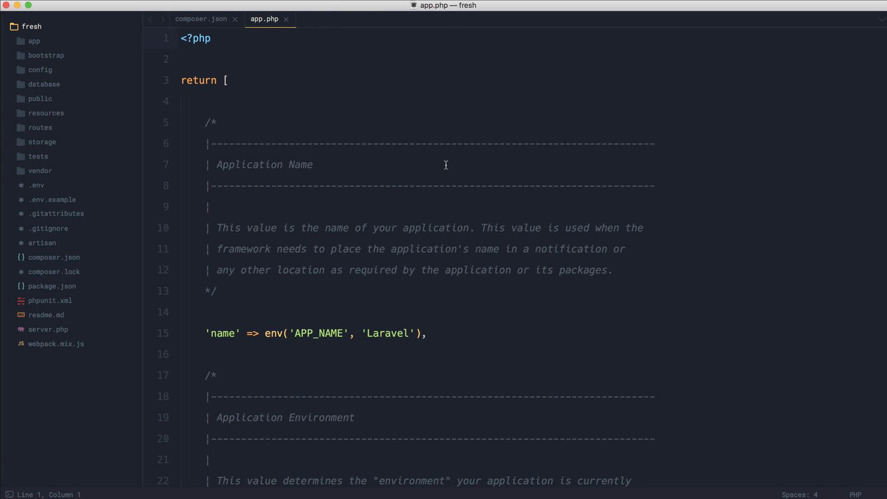
Close app.php and review composer.json's require block and extra dont-discover array.
click(287, 18)
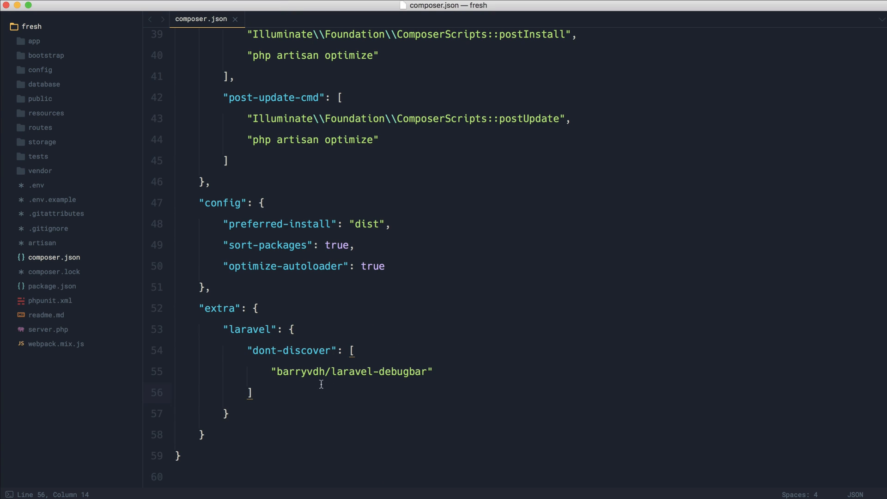
scroll(up, 3)
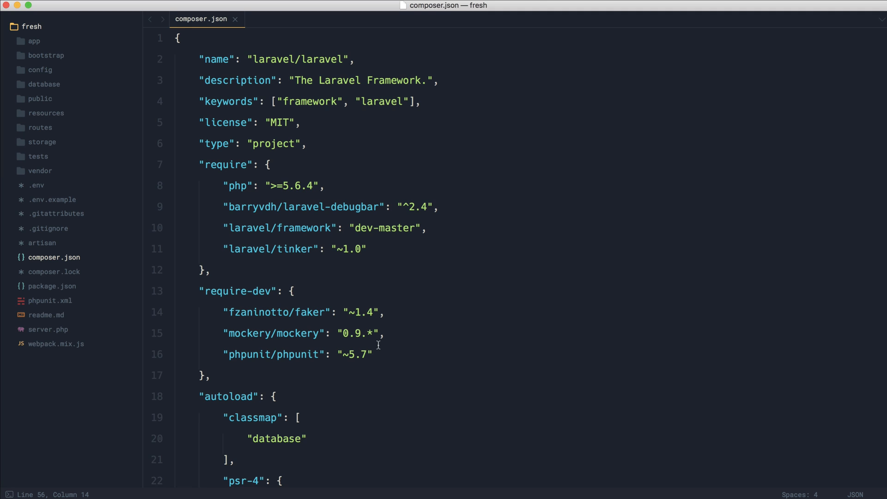
scroll(down, 3)
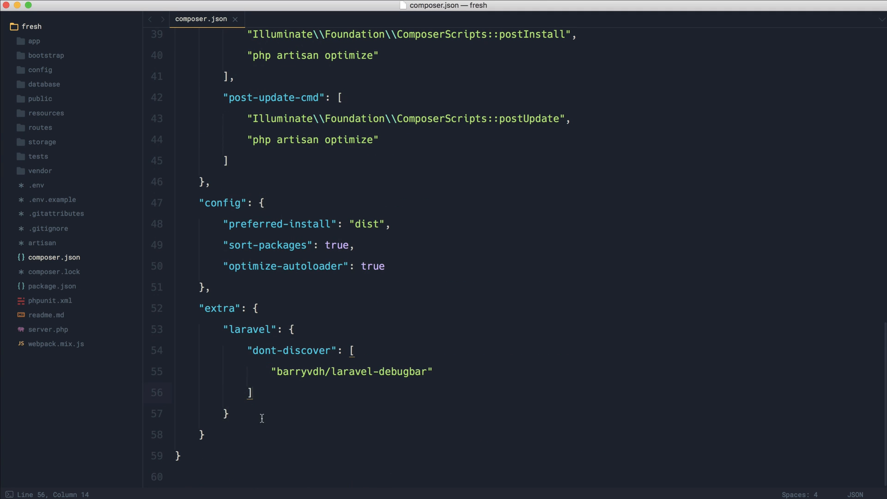
click(256, 307)
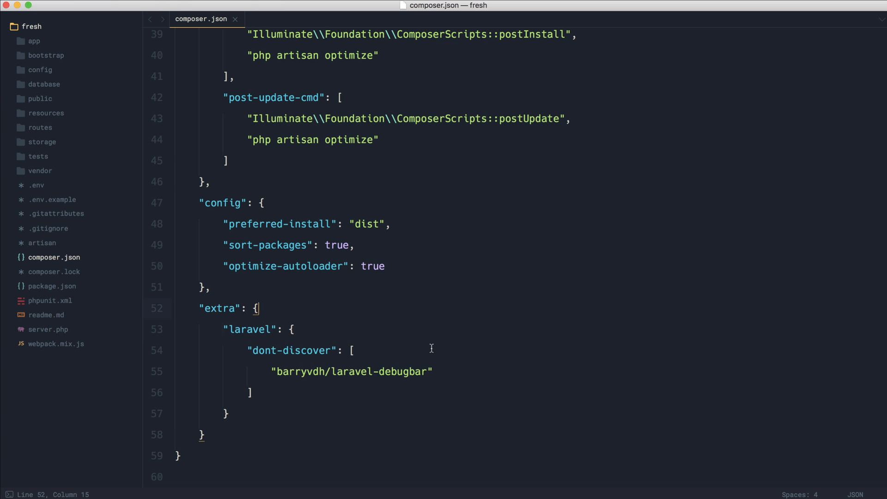